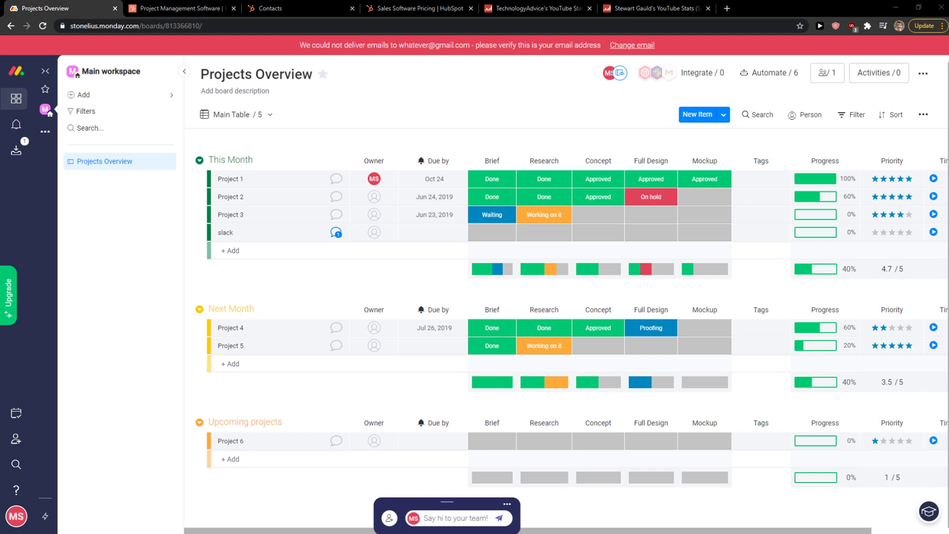
# - Show HubSpot's contacts list with its two unassigned sample contacts
pyautogui.click(274, 9)
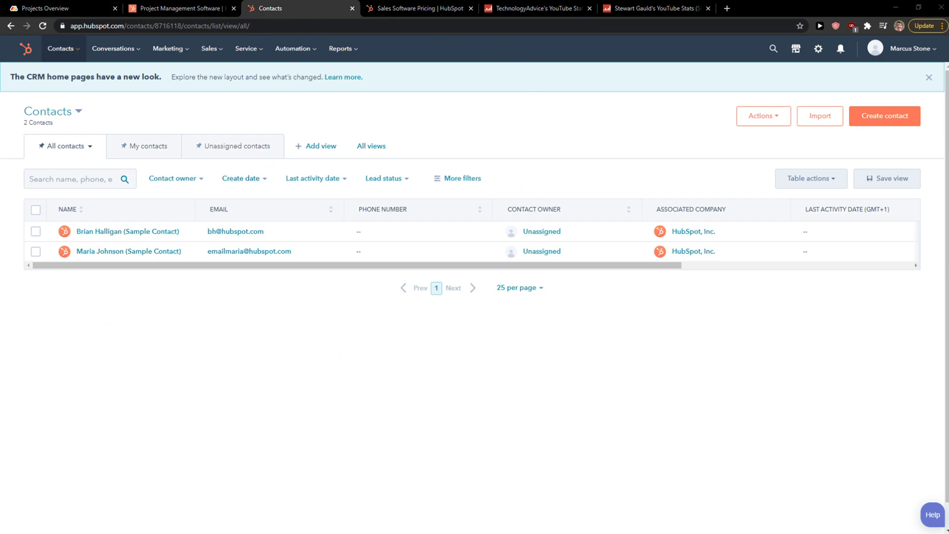
pyautogui.moveTo(213, 231)
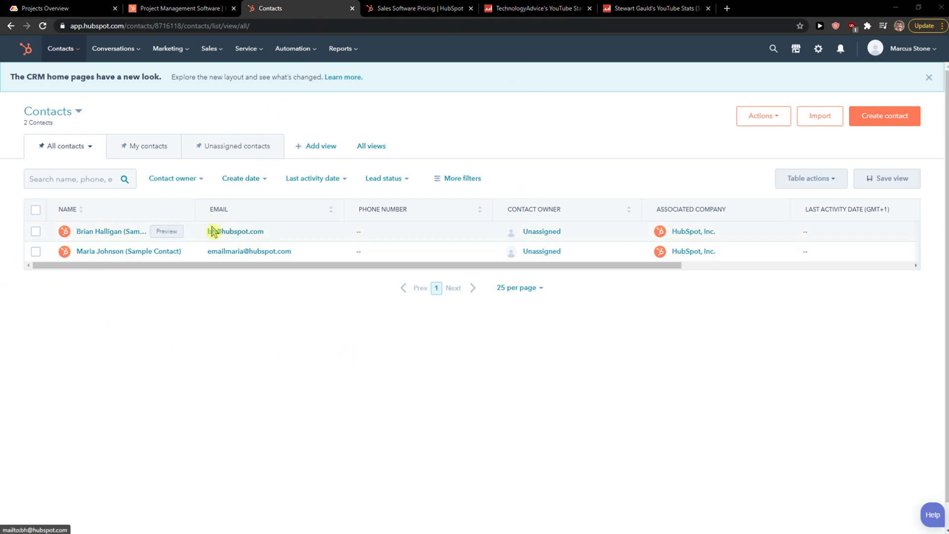
pyautogui.moveTo(46, 8)
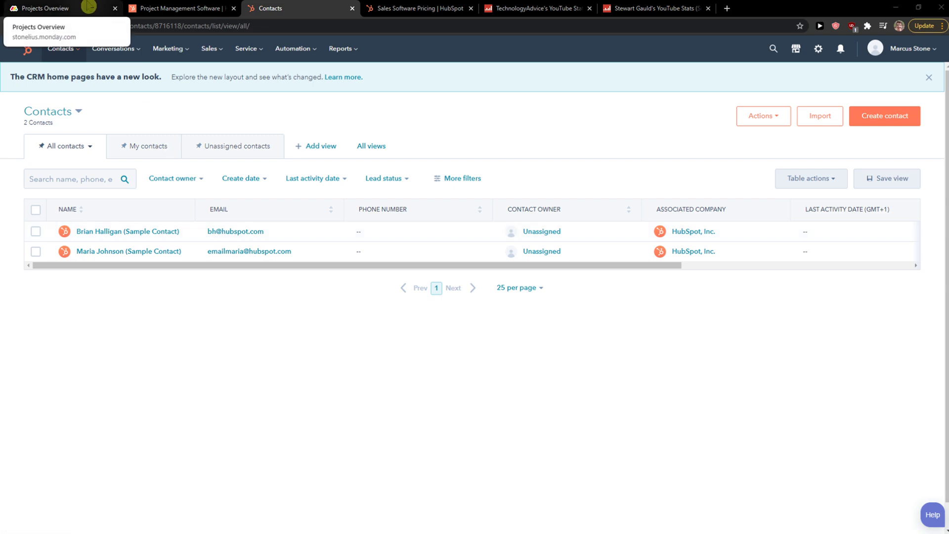
pyautogui.moveTo(79, 310)
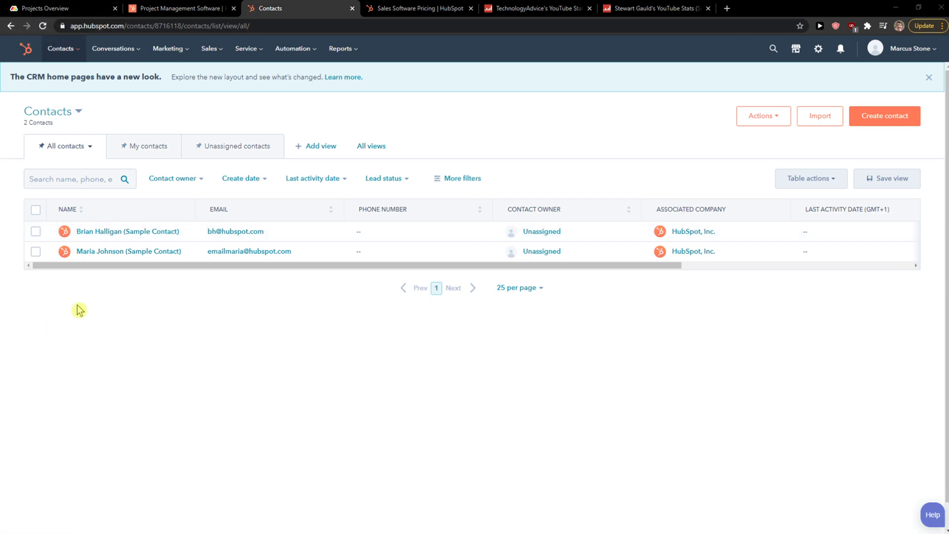
pyautogui.moveTo(72, 307)
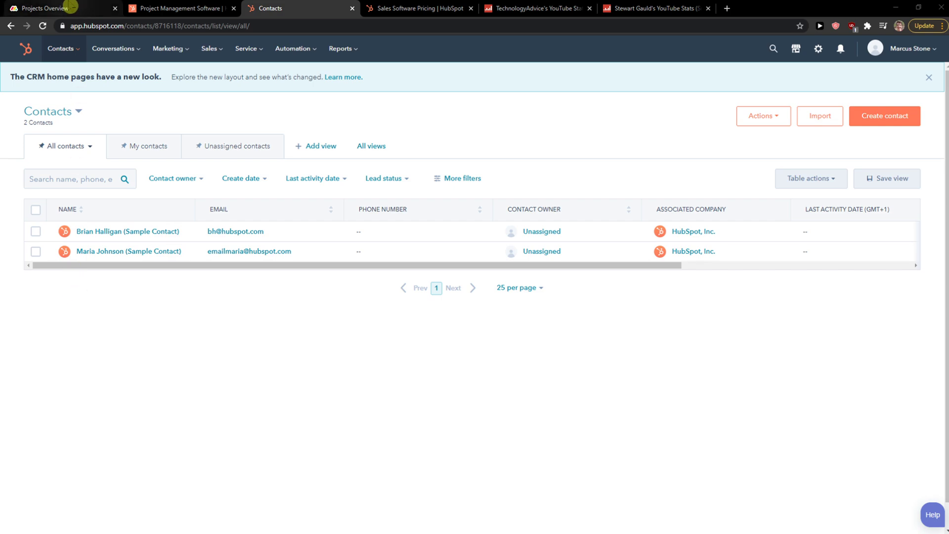
pyautogui.click(49, 8)
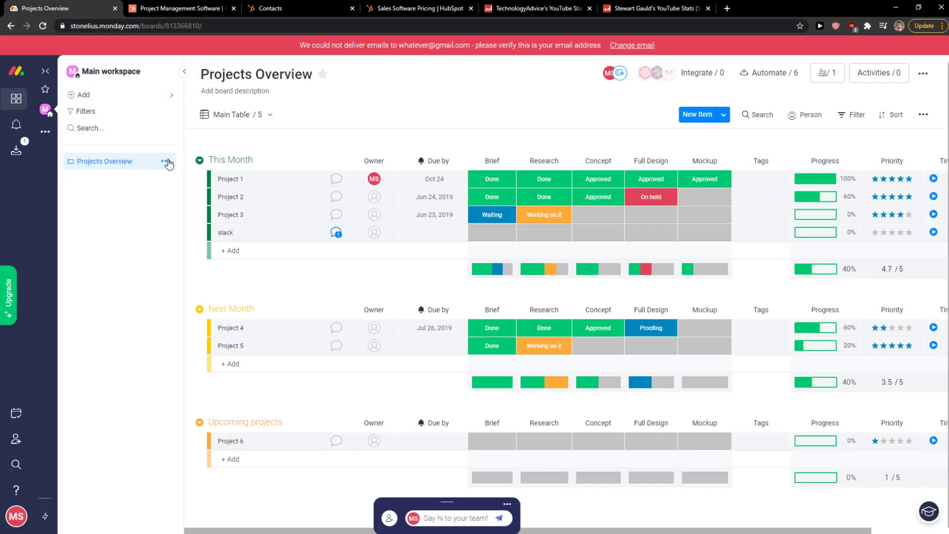
pyautogui.moveTo(127, 257)
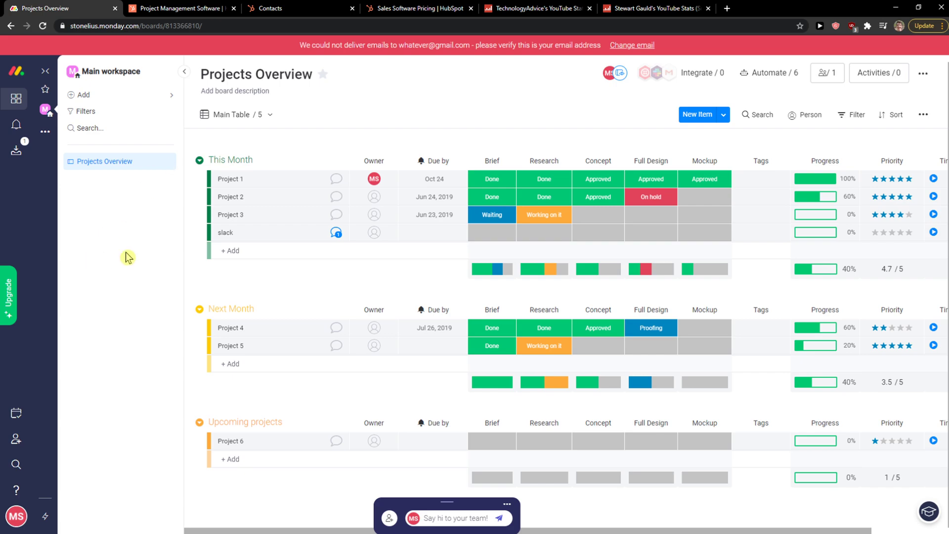
pyautogui.moveTo(184, 237)
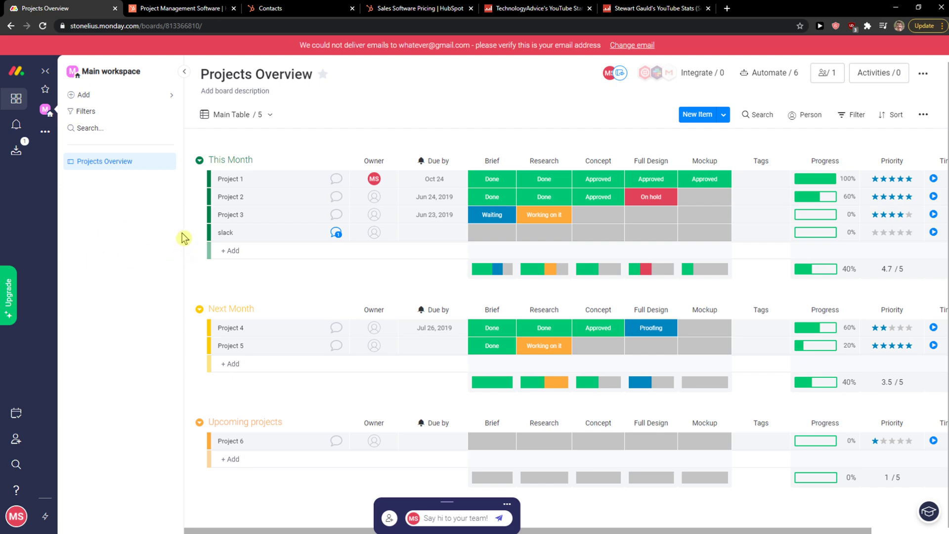
pyautogui.moveTo(236, 341)
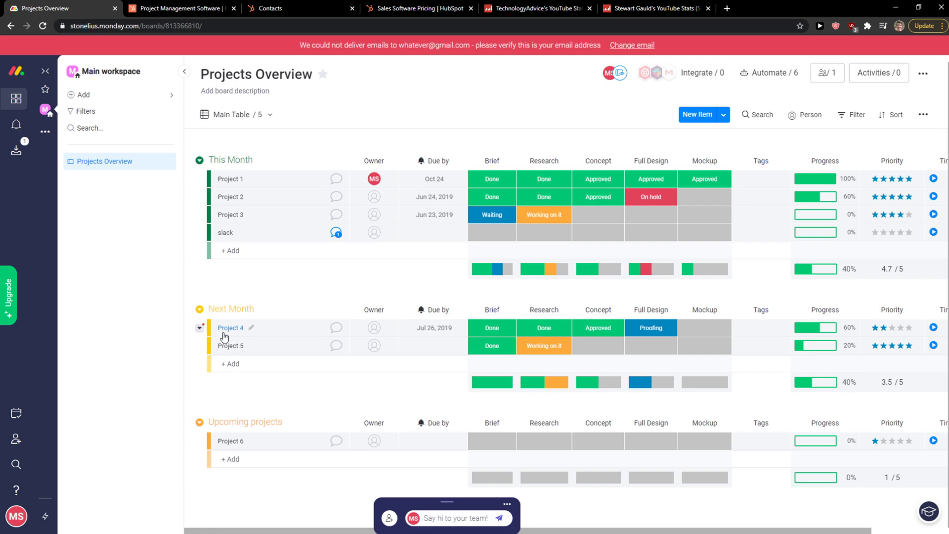
pyautogui.click(215, 327)
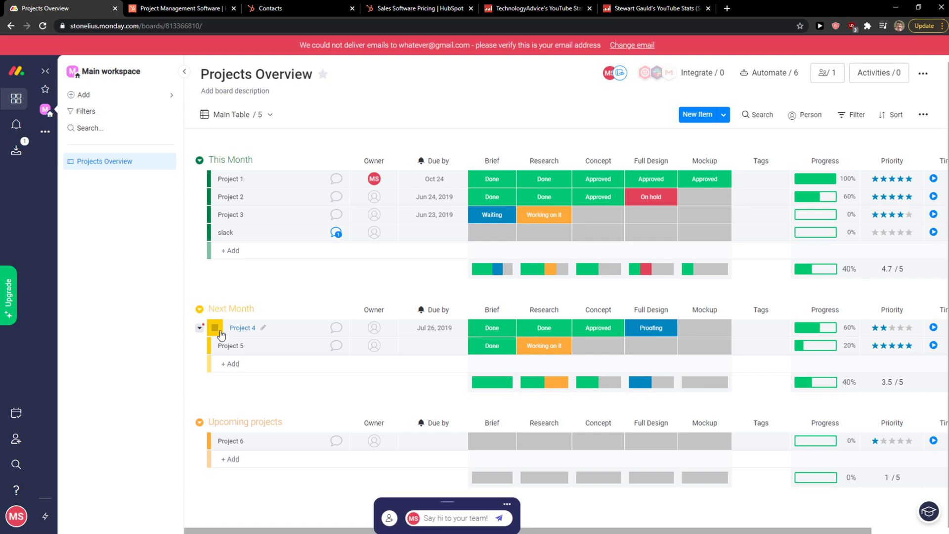
pyautogui.moveTo(339, 78)
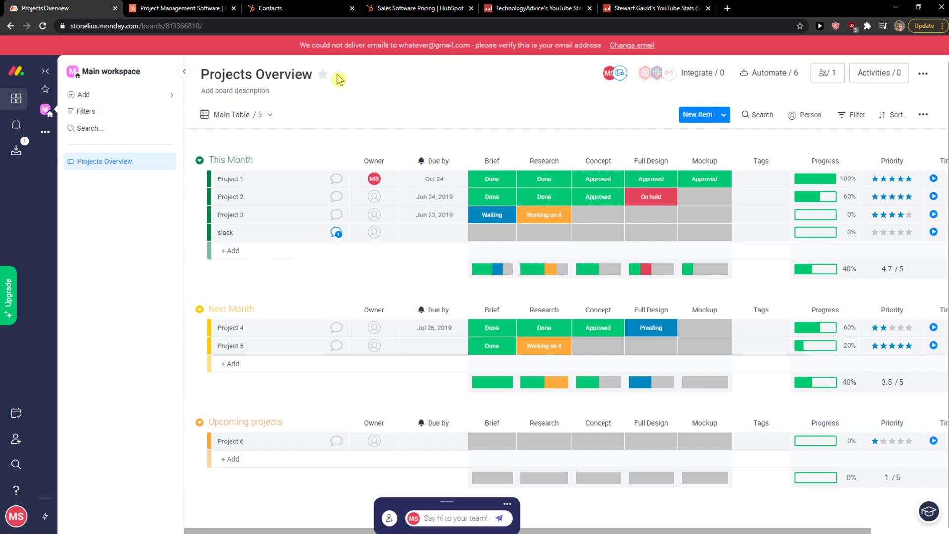
pyautogui.moveTo(322, 74)
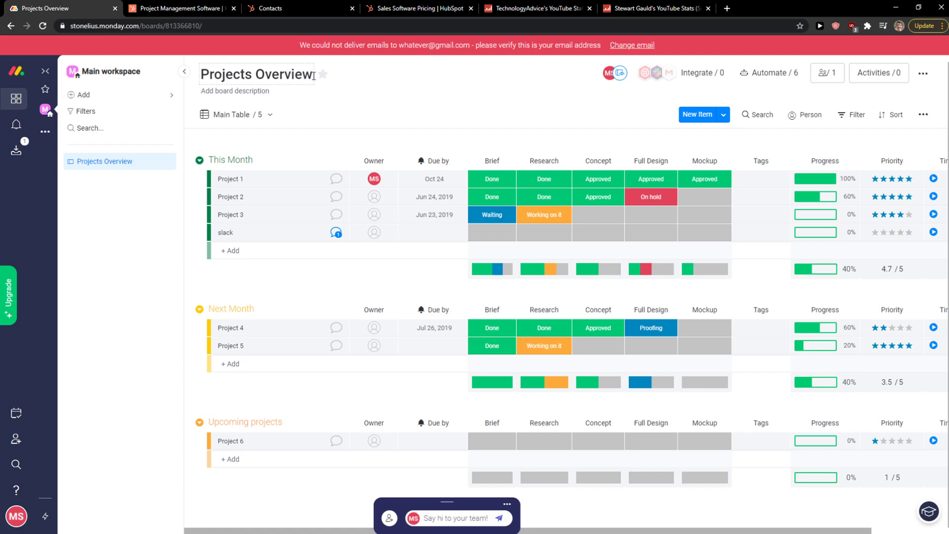
pyautogui.moveTo(275, 8)
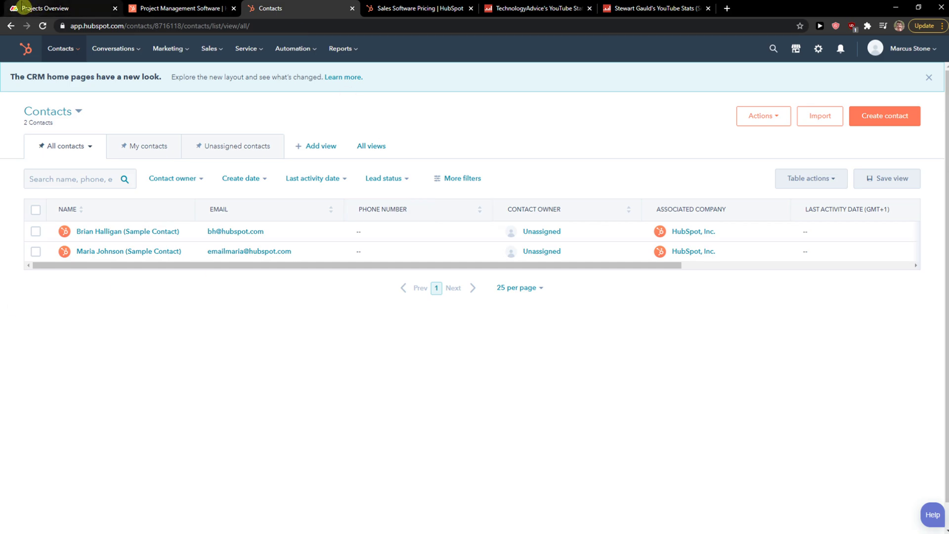
# - Glance at the Projects Overview board, then open Marketing > Email in HubSpot
pyautogui.click(58, 8)
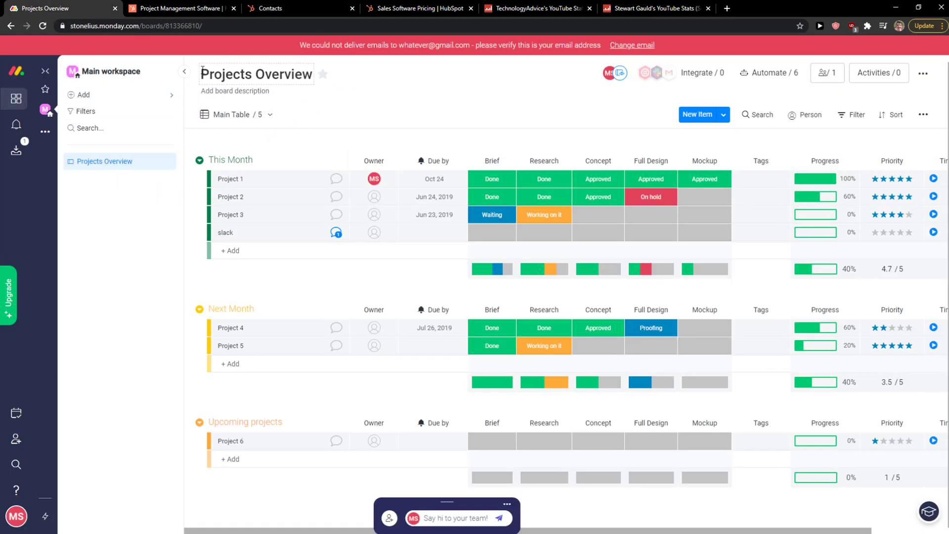
pyautogui.click(270, 8)
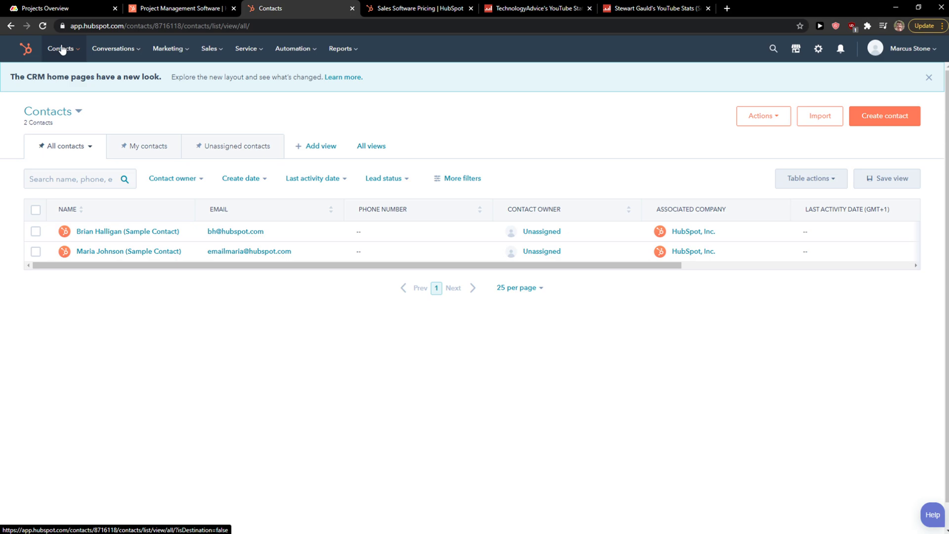
pyautogui.moveTo(212, 75)
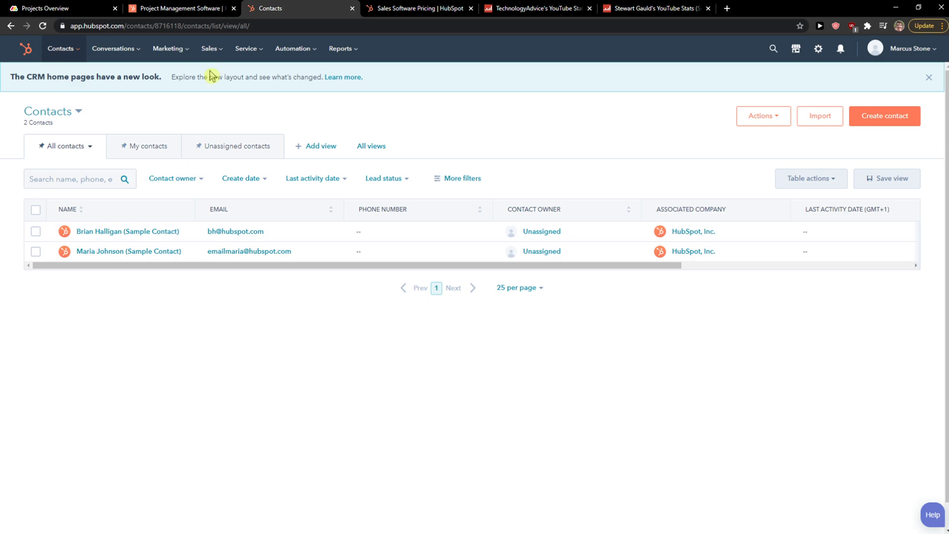
pyautogui.click(168, 49)
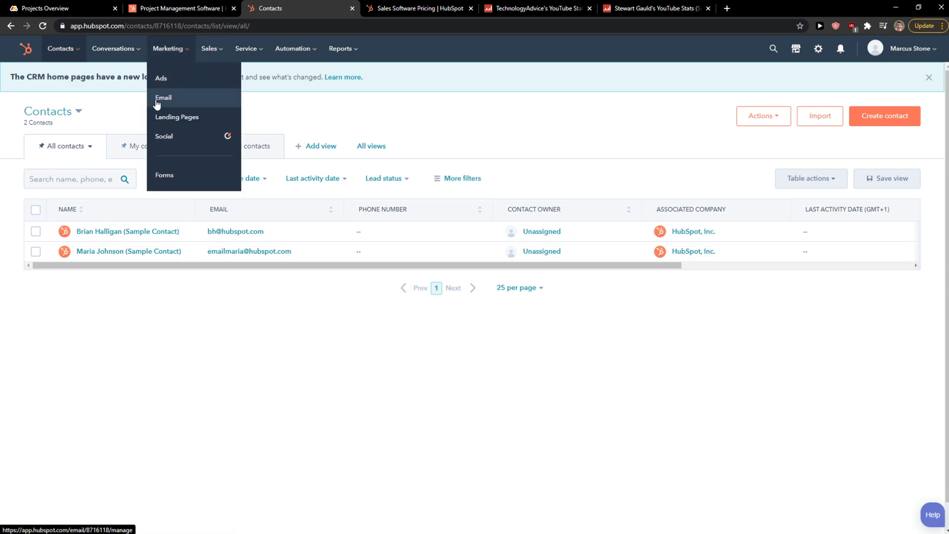
pyautogui.click(163, 98)
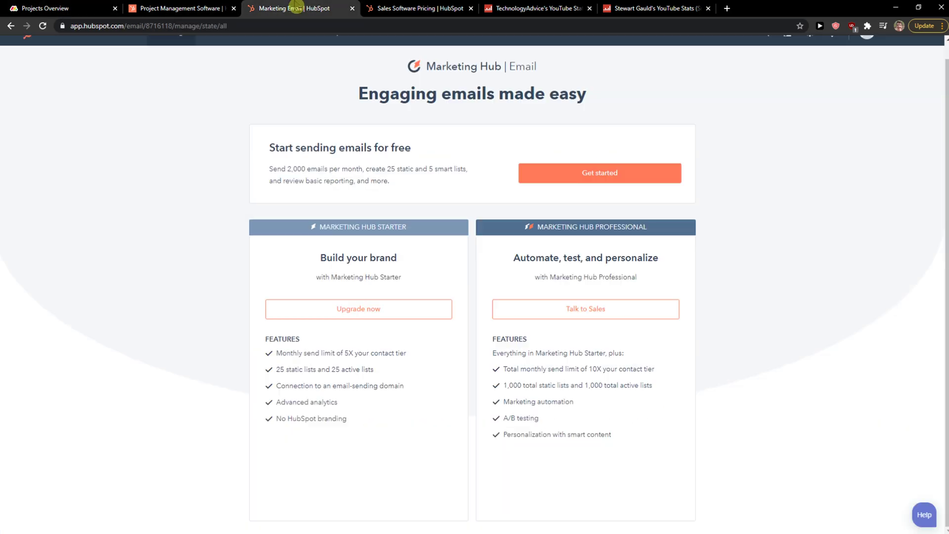
# - Alternate between the Projects Overview board and HubSpot Email, then return to HubSpot Contacts
pyautogui.click(295, 49)
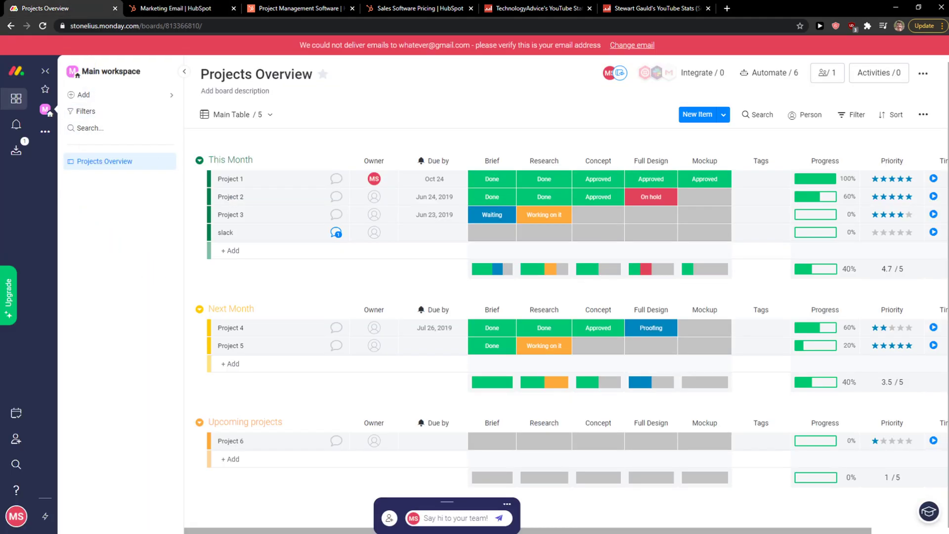
pyautogui.moveTo(296, 178)
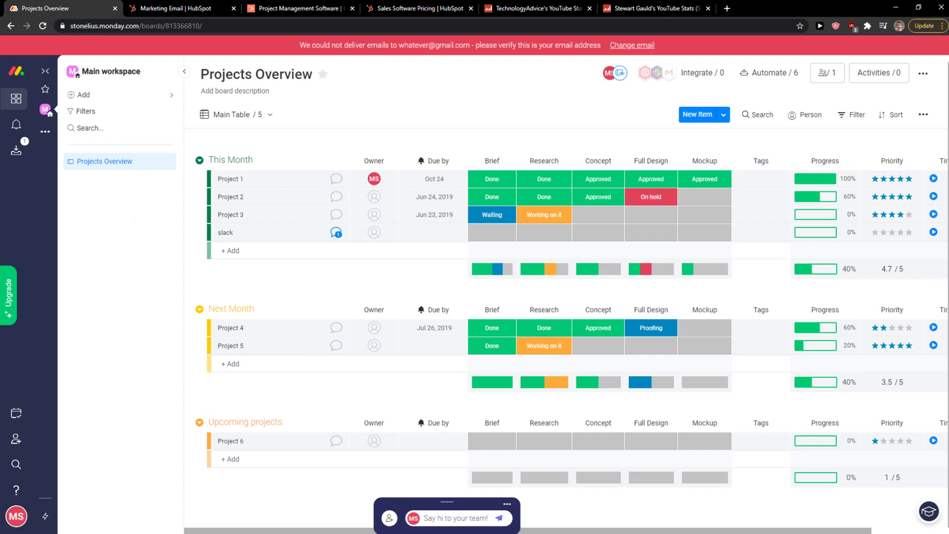
pyautogui.click(173, 7)
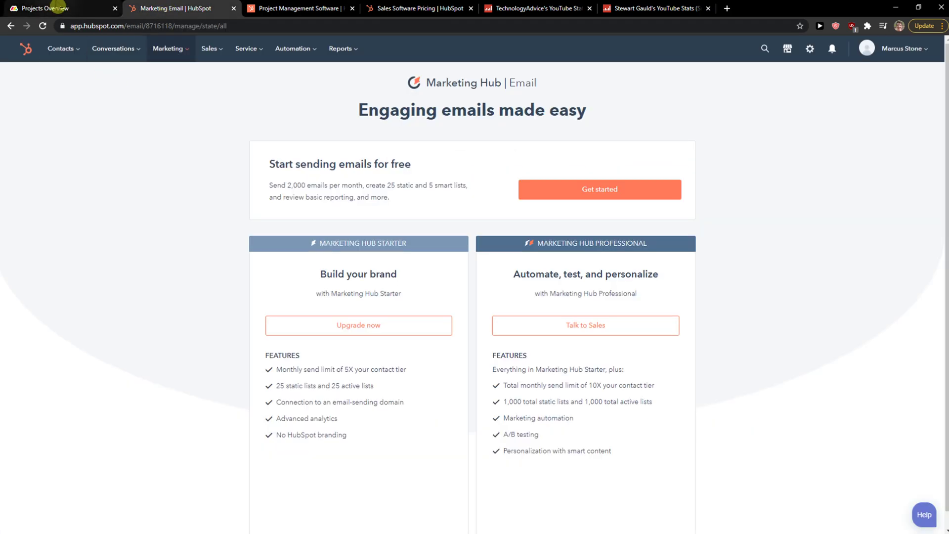
pyautogui.click(43, 8)
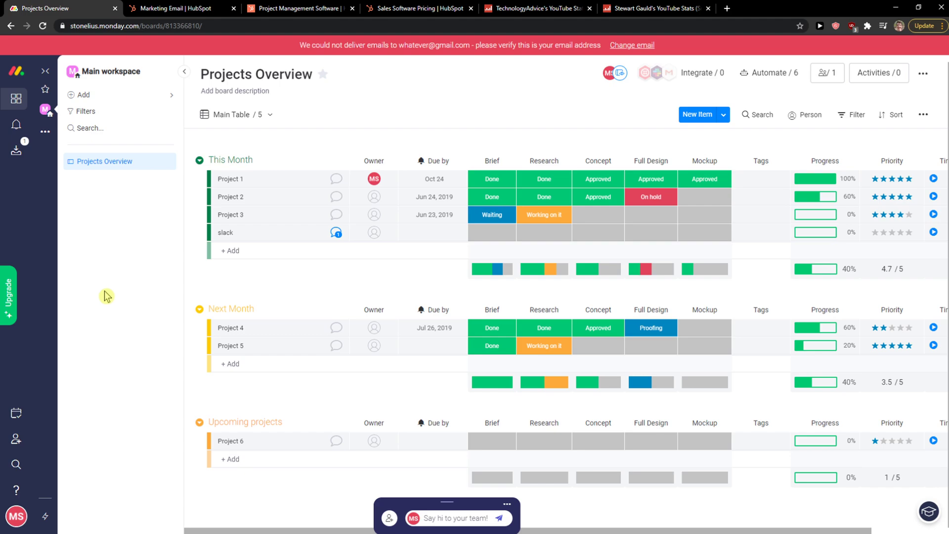
pyautogui.moveTo(760, 11)
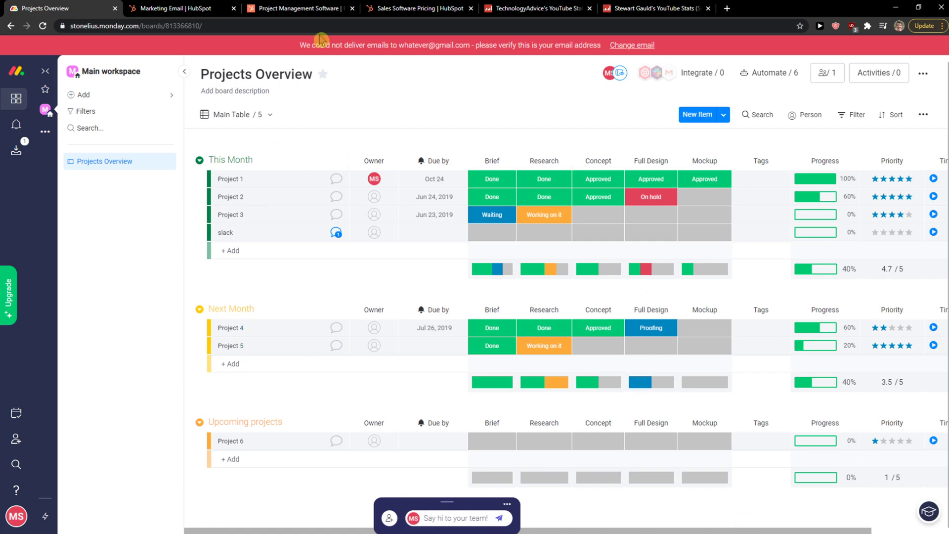
pyautogui.click(176, 8)
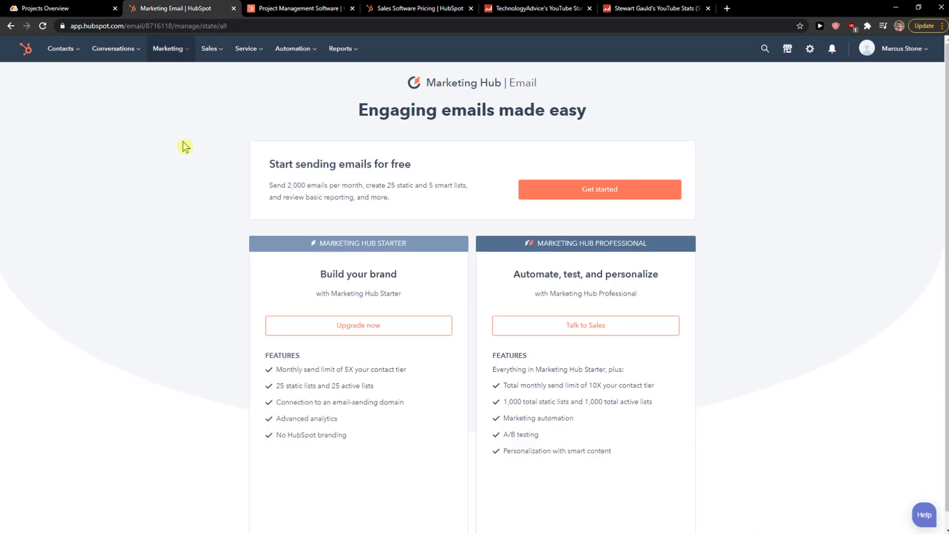
pyautogui.click(60, 49)
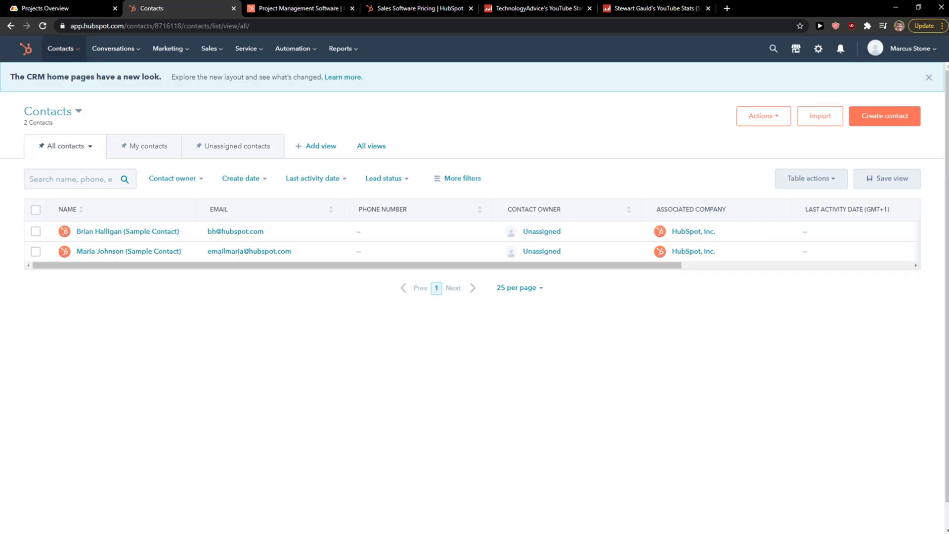
pyautogui.moveTo(442, 118)
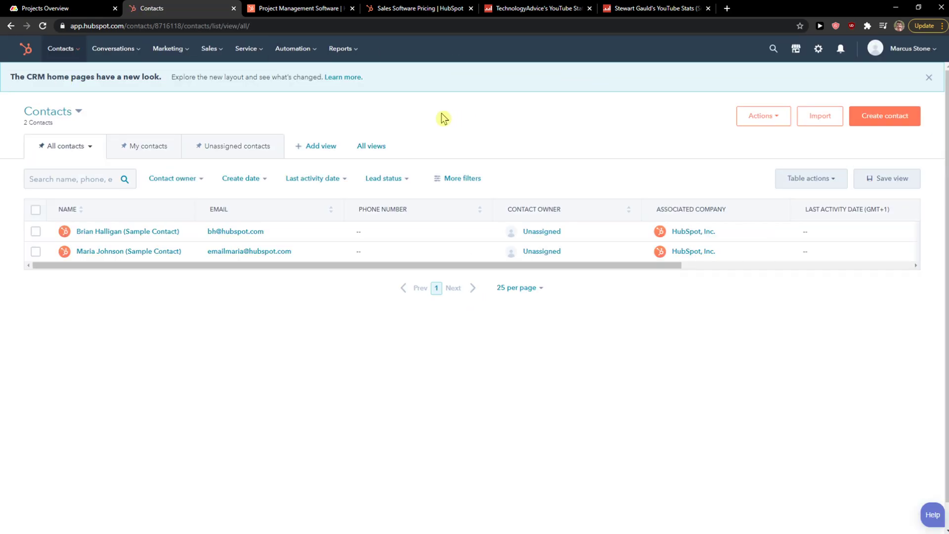
pyautogui.moveTo(412, 118)
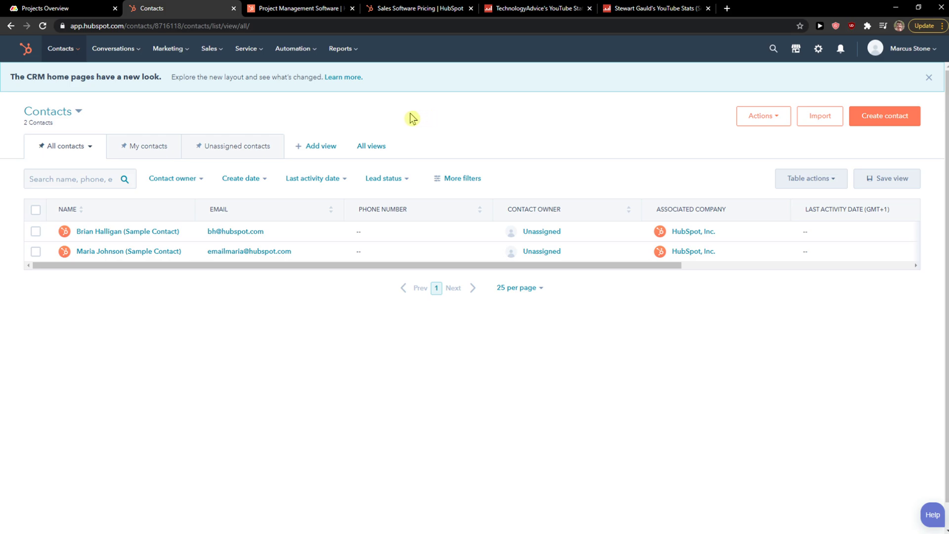
# - Open a blank new Chrome tab next to the HubSpot contacts list
pyautogui.click(57, 8)
pyautogui.write('monday.com prici')
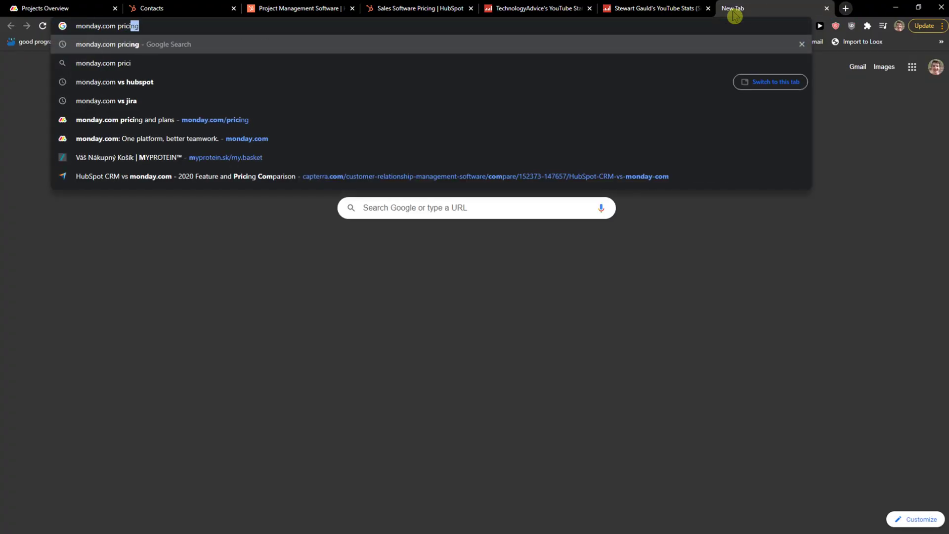
# - Search 'monday.com pricing' and open the 'monday.com pricing and plans' result
pyautogui.press('Return')
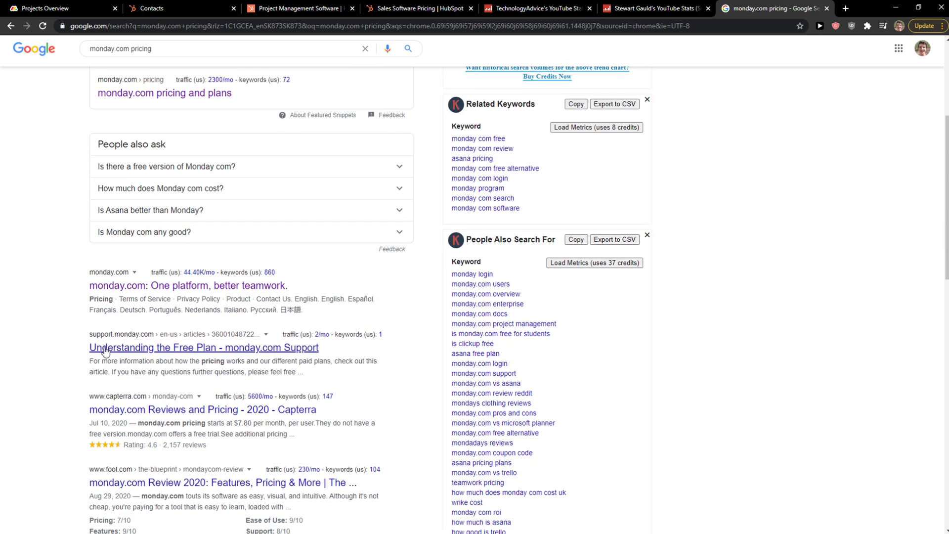
pyautogui.scroll(3)
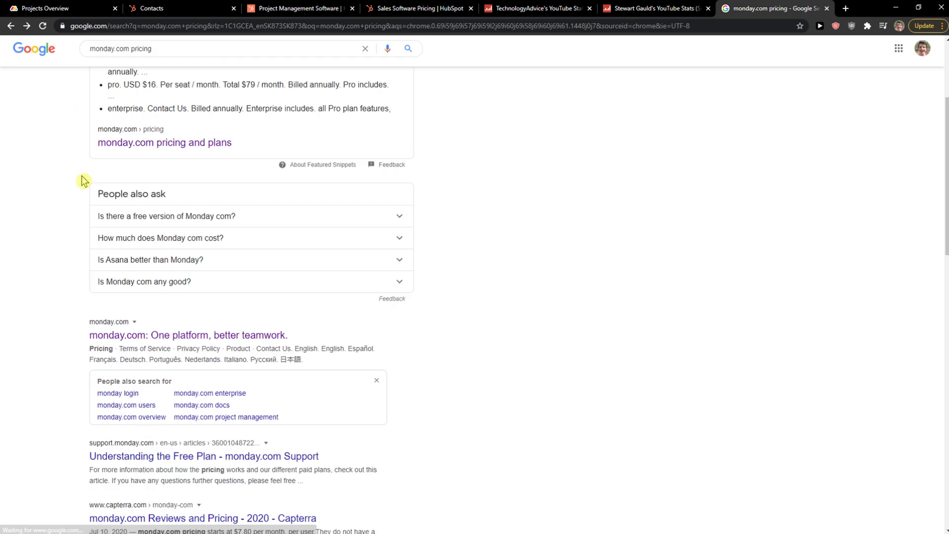
pyautogui.click(165, 142)
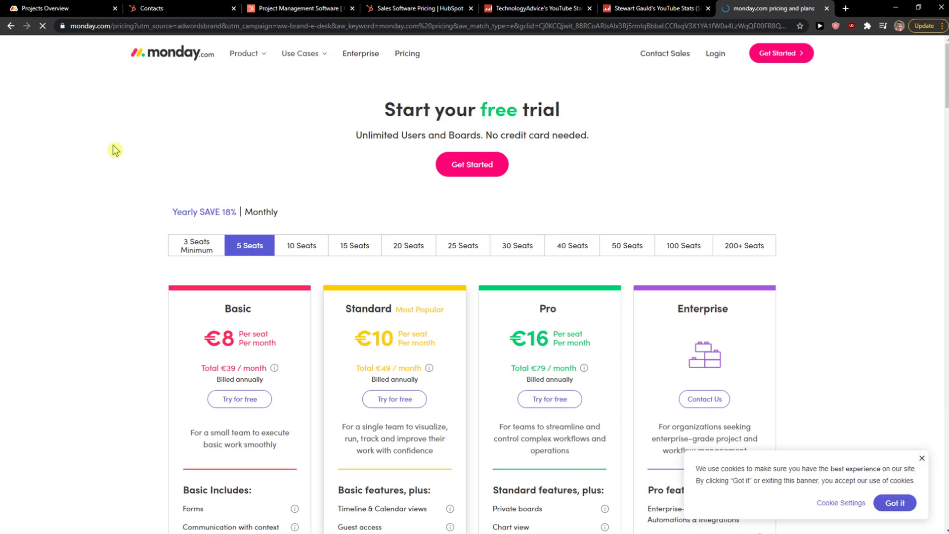
# - Scroll through the Basic, Standard, Pro and Enterprise plan cards and features
pyautogui.scroll(-3)
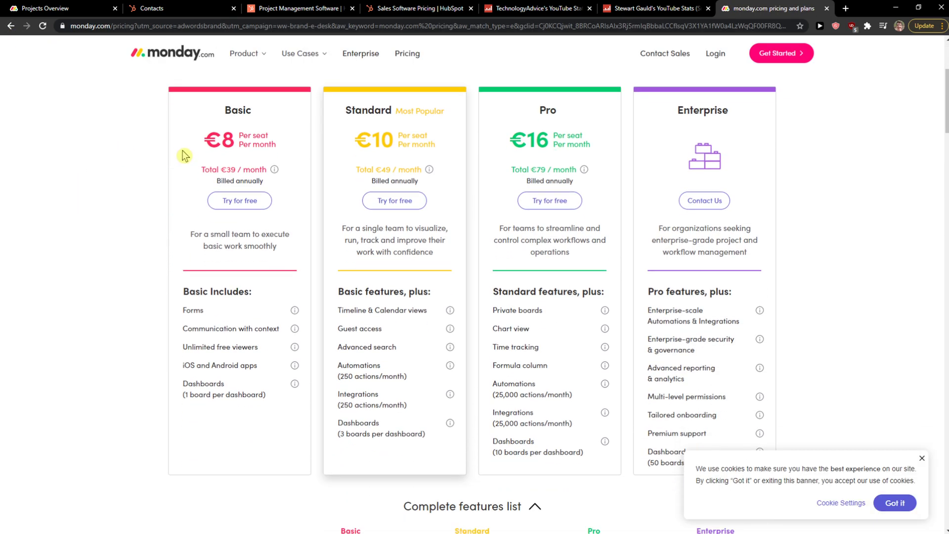
pyautogui.moveTo(175, 155)
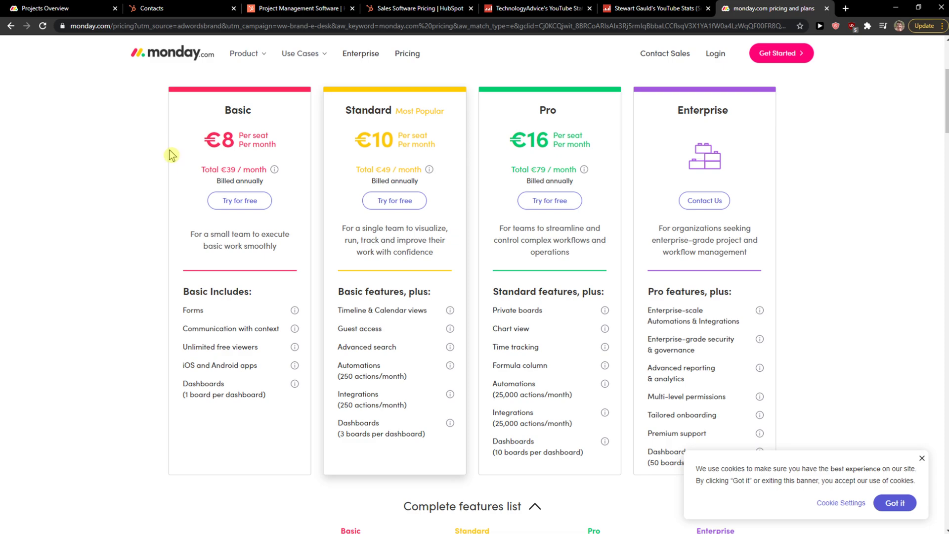
pyautogui.moveTo(259, 138)
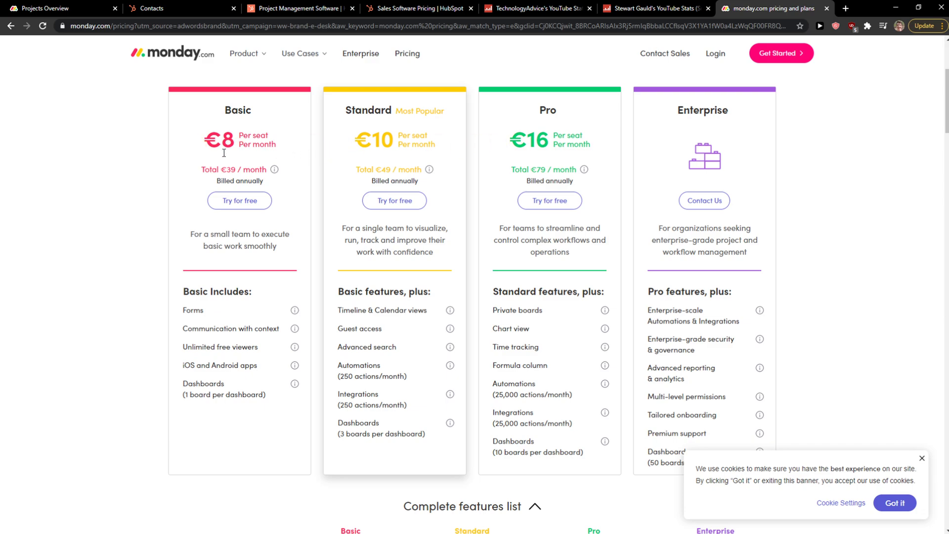
pyautogui.moveTo(293, 124)
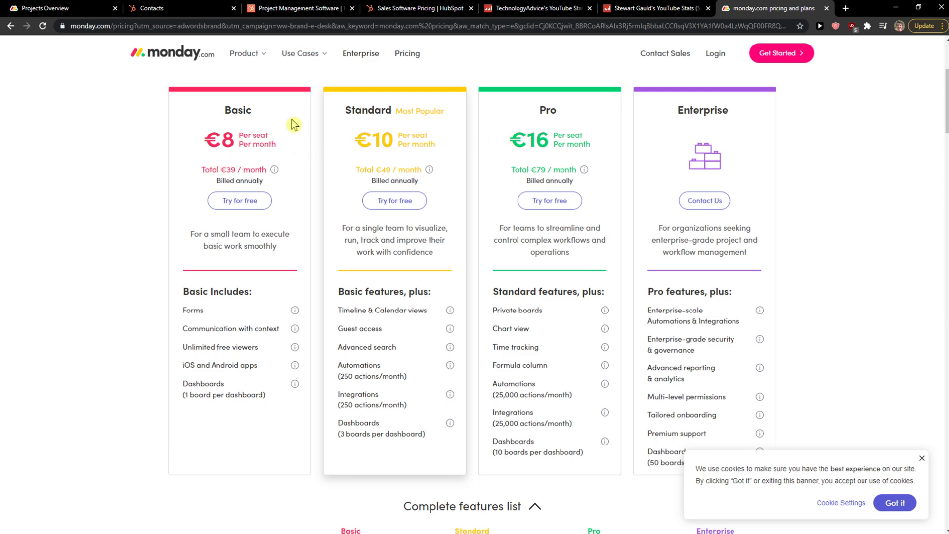
pyautogui.moveTo(299, 178)
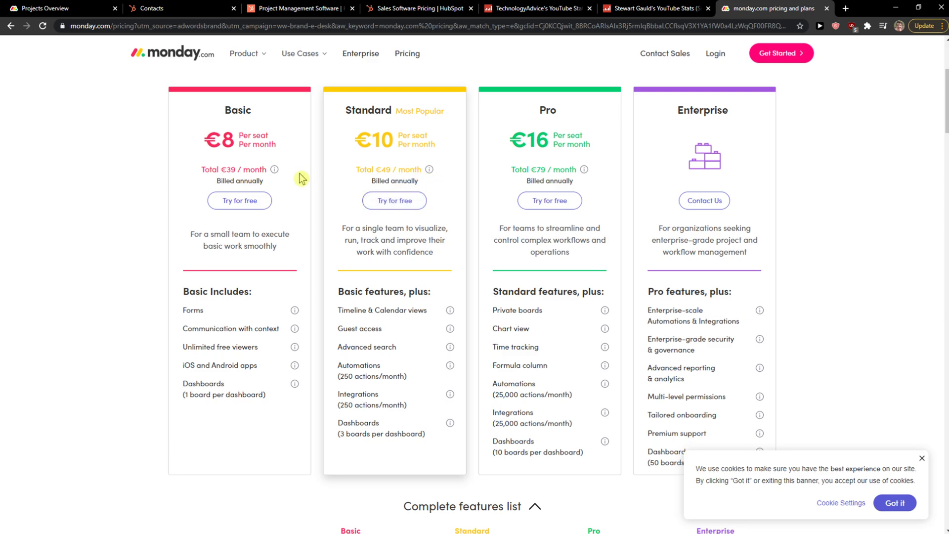
pyautogui.moveTo(222, 174)
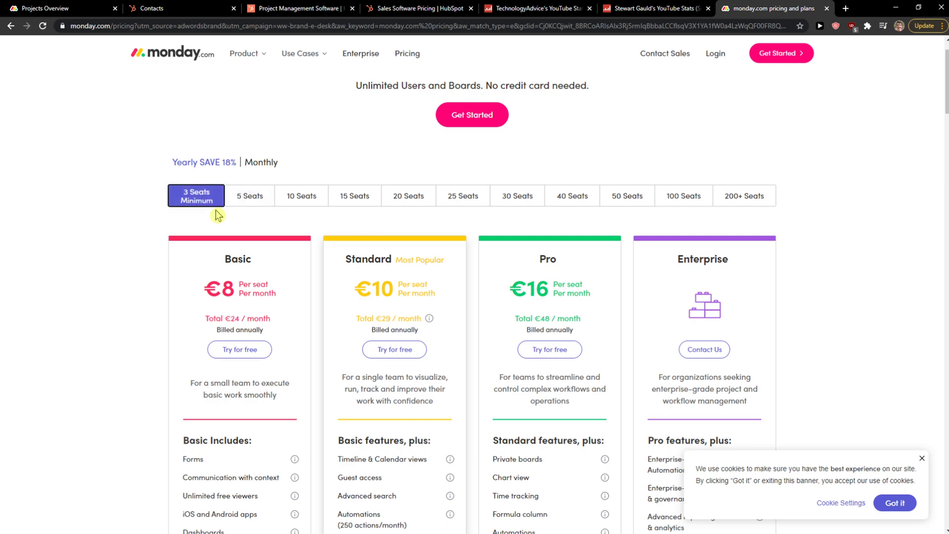
pyautogui.moveTo(186, 219)
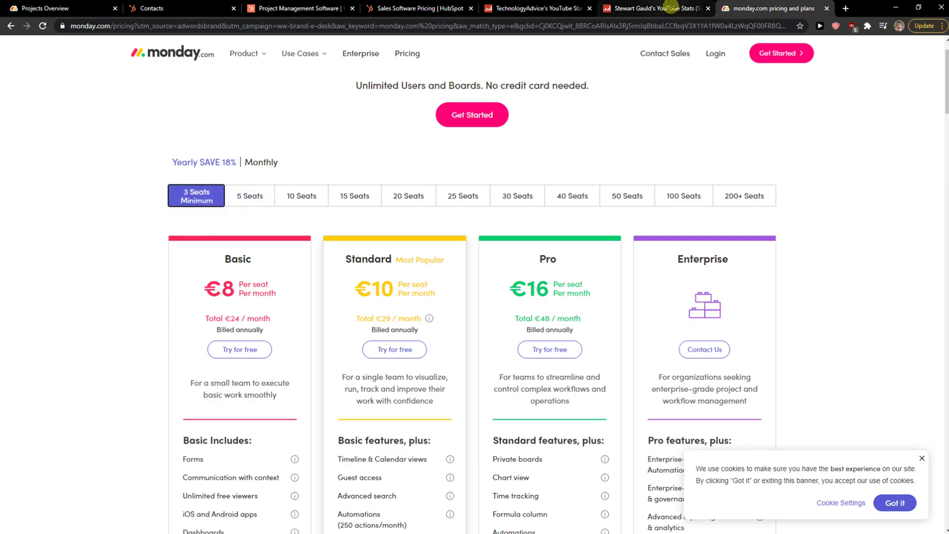
pyautogui.moveTo(654, 8)
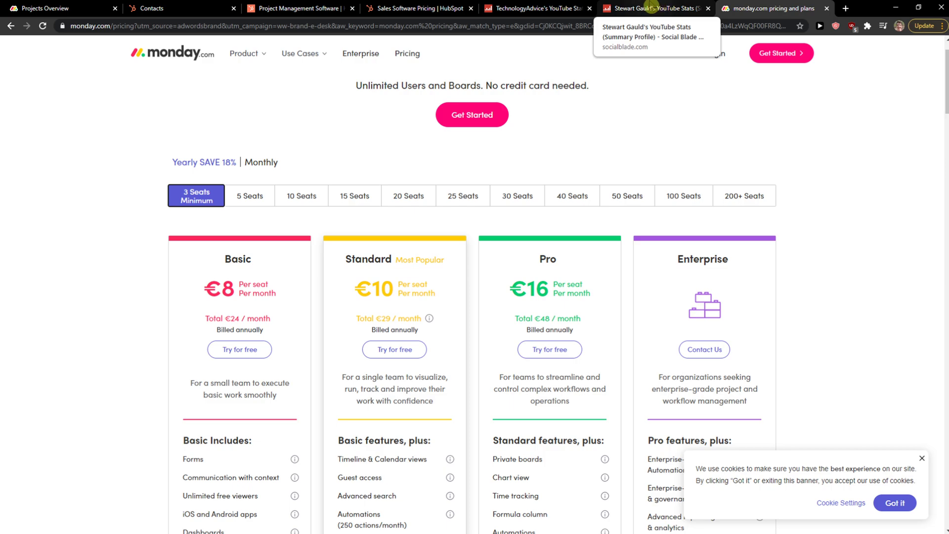
pyautogui.moveTo(146, 221)
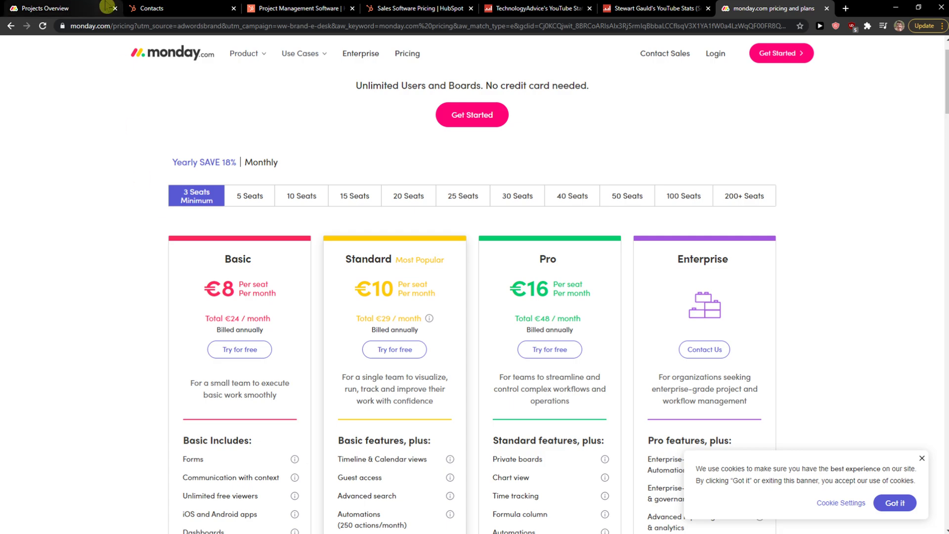
# - Switch to the Projects Overview board and look over its project groups and columns
pyautogui.click(40, 8)
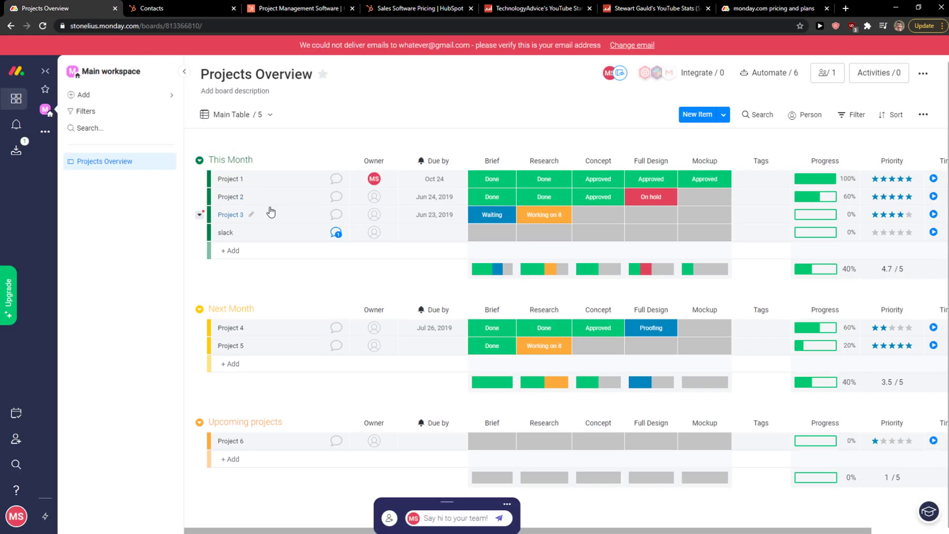
pyautogui.moveTo(263, 215)
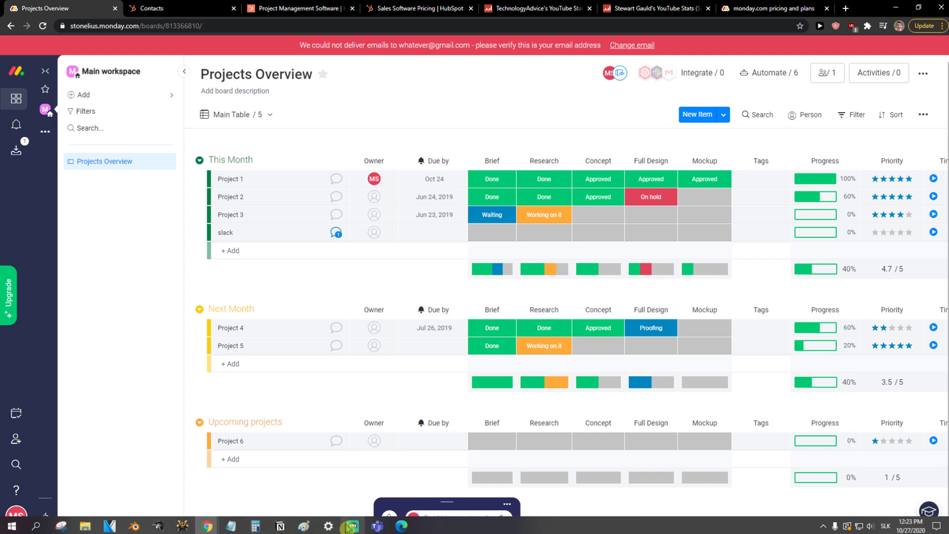
pyautogui.click(230, 440)
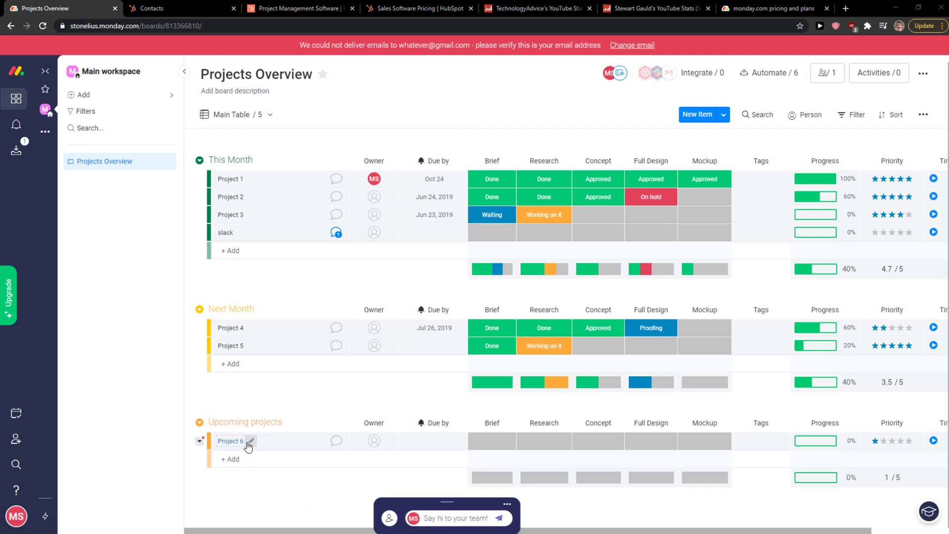
pyautogui.moveTo(608, 127)
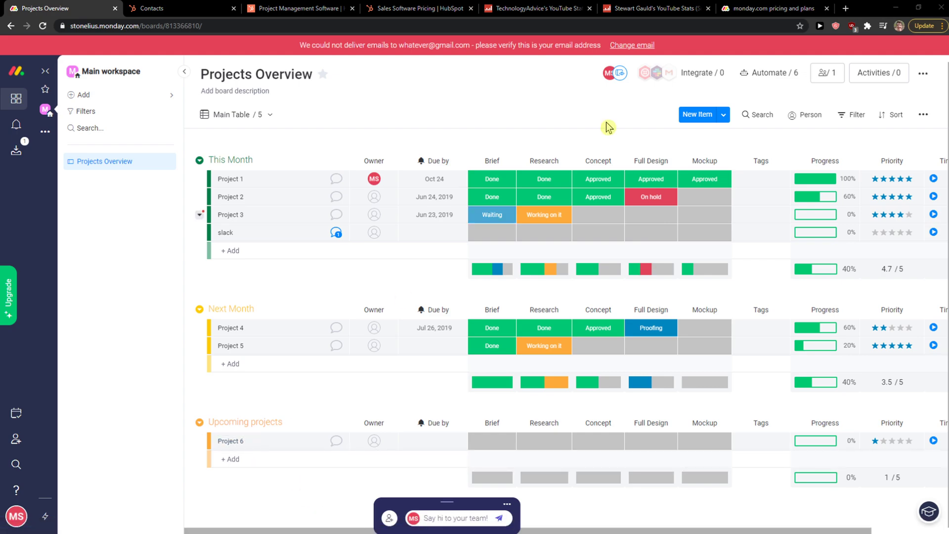
pyautogui.click(845, 8)
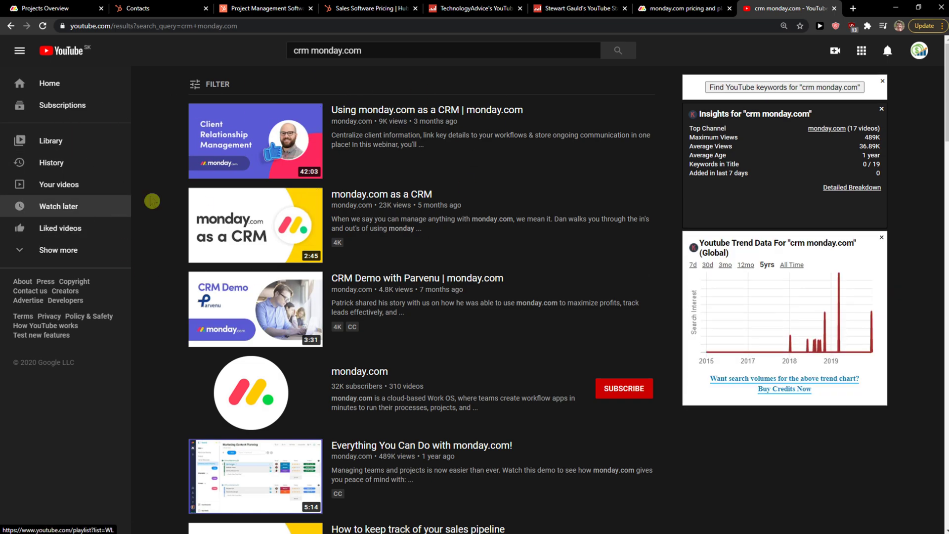
# - Play 'monday.com as a CRM' and skip to a Facebook lead's updates near 1:35
pyautogui.click(255, 226)
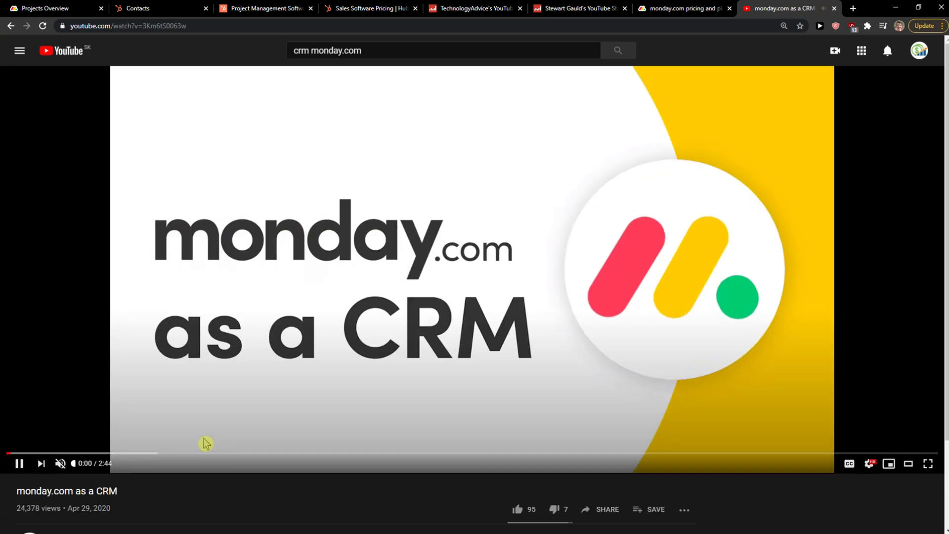
pyautogui.click(301, 453)
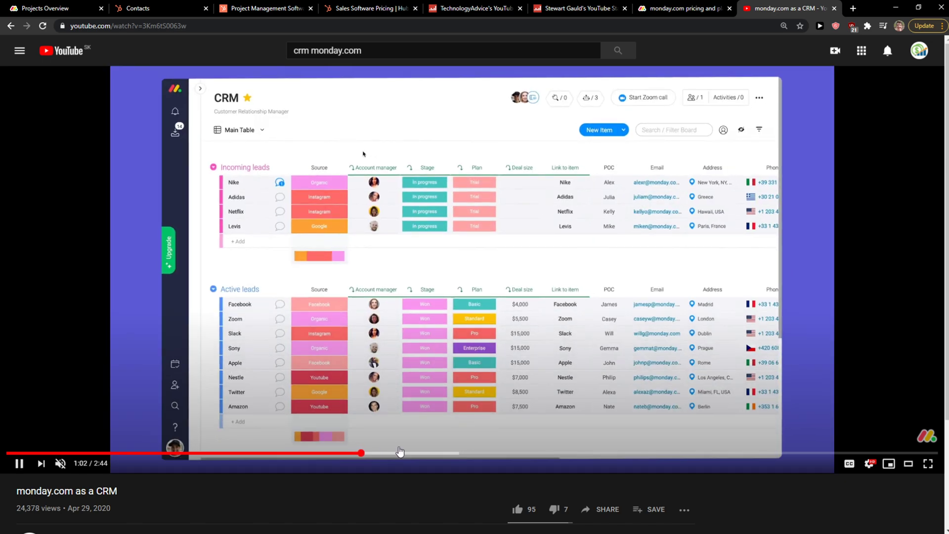
pyautogui.click(241, 130)
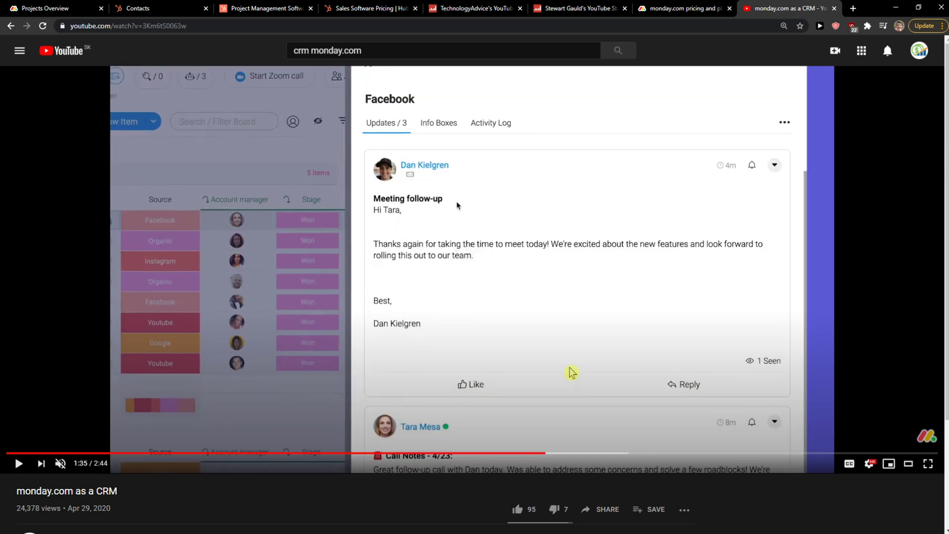
pyautogui.moveTo(557, 367)
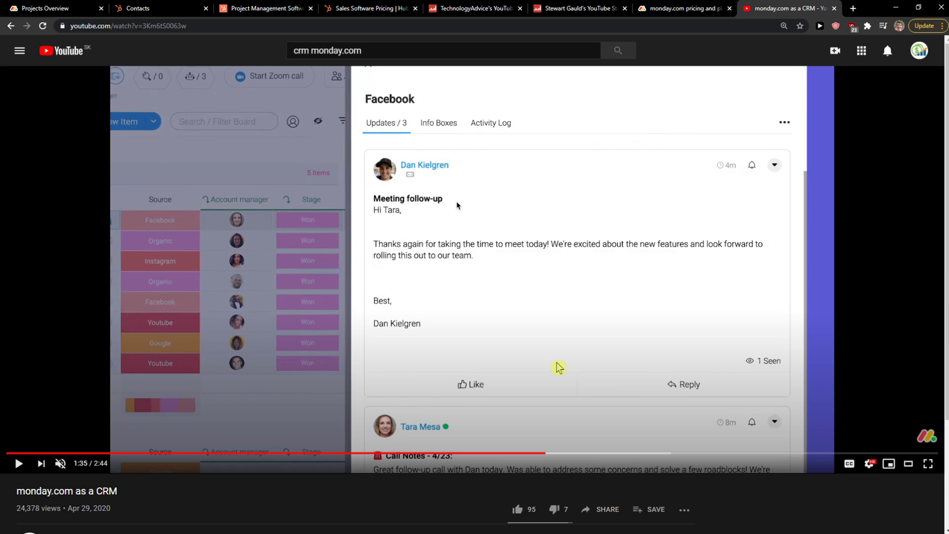
pyautogui.moveTo(548, 365)
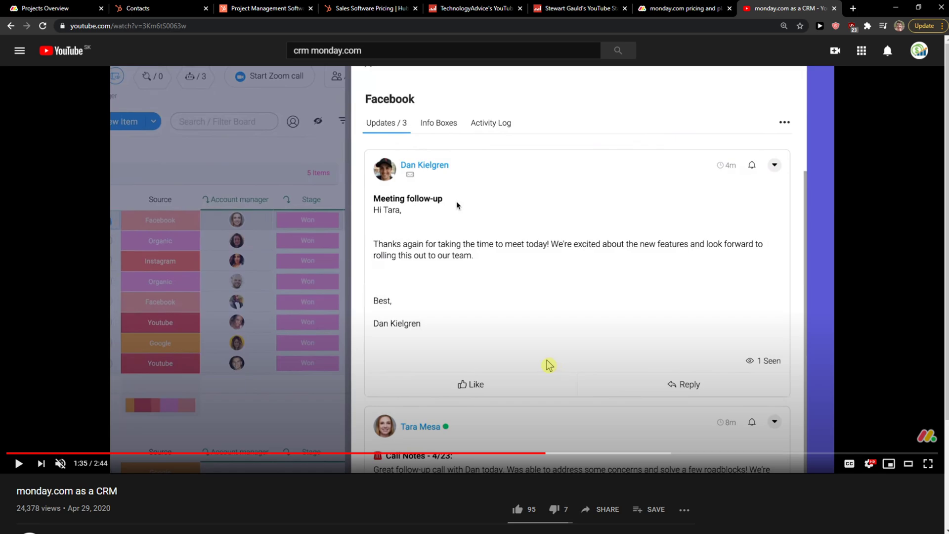
pyautogui.moveTo(549, 364)
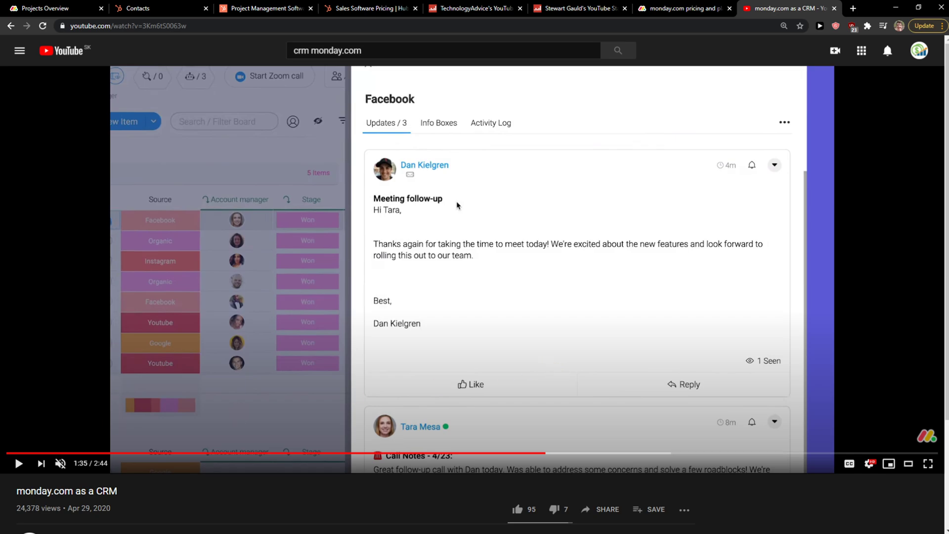